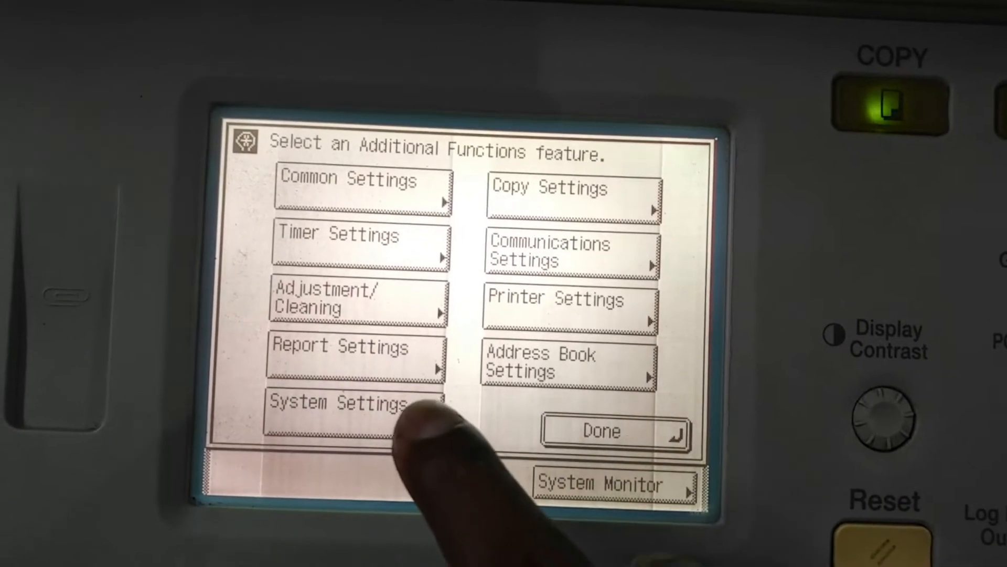
Step: Enter System Manager ID 7654321 and the system password for System Settings
{"action": "left_click", "coordinate": [338, 404]}
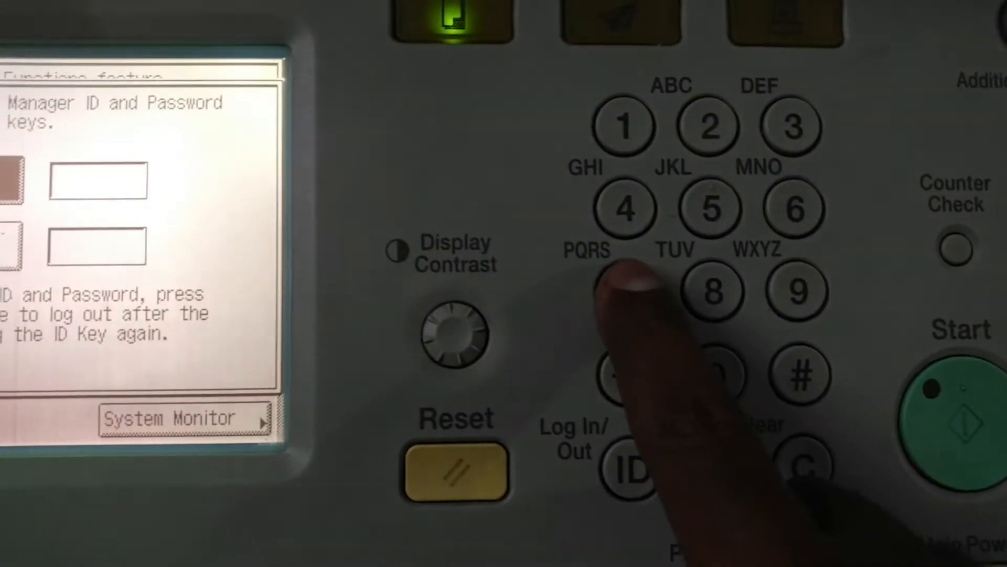
{"action": "left_click", "coordinate": [646, 306]}
{"action": "type", "text": "7654321"}
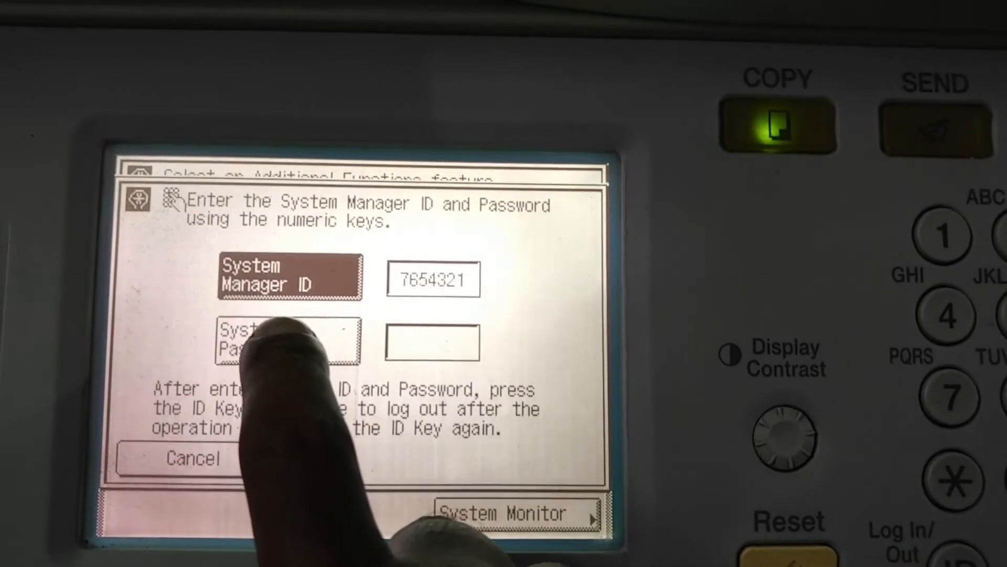
{"action": "left_click", "coordinate": [288, 342]}
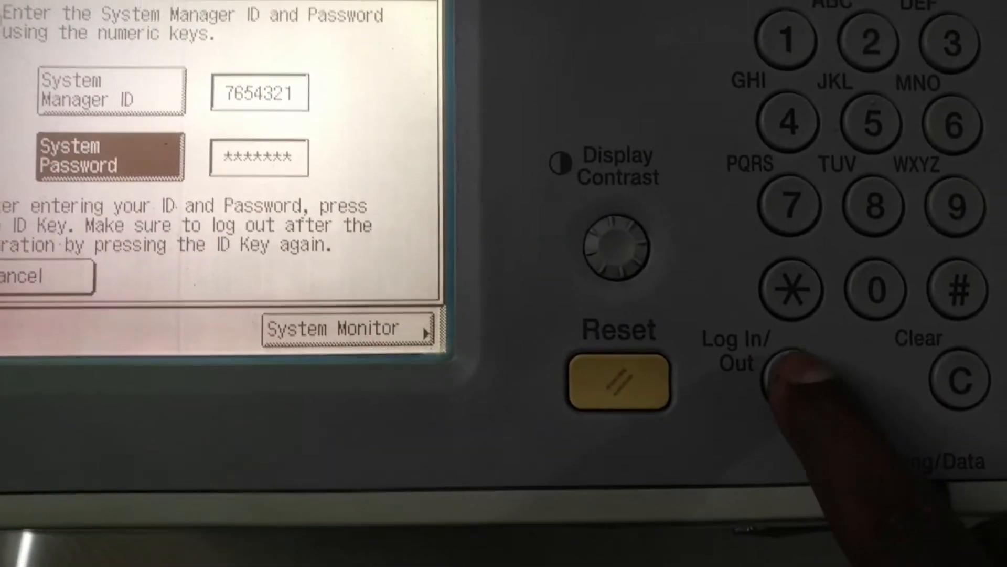
Step: Log in as system manager and open Network Settings, then TCP/IP Settings
{"action": "left_click", "coordinate": [767, 382]}
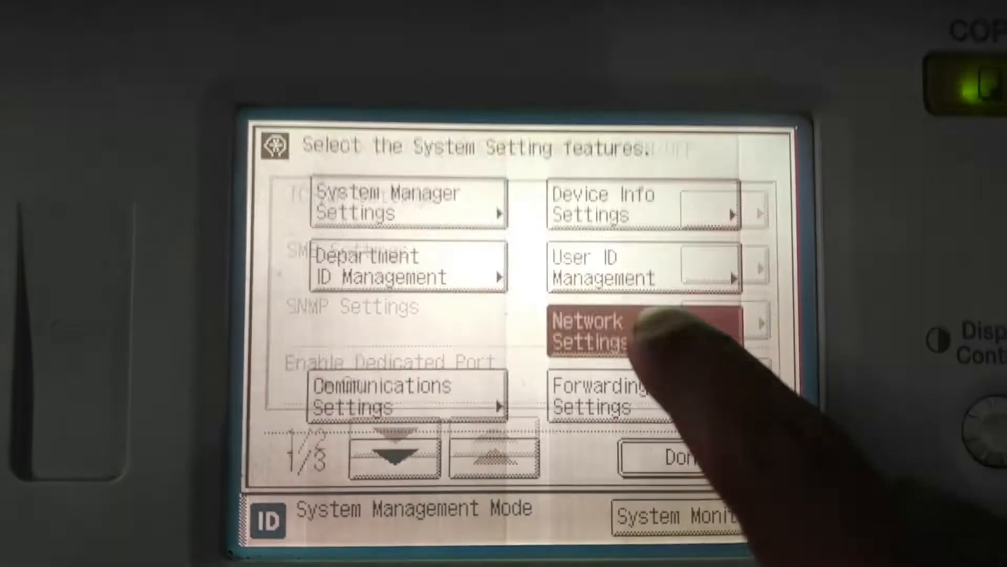
{"action": "left_click", "coordinate": [642, 334]}
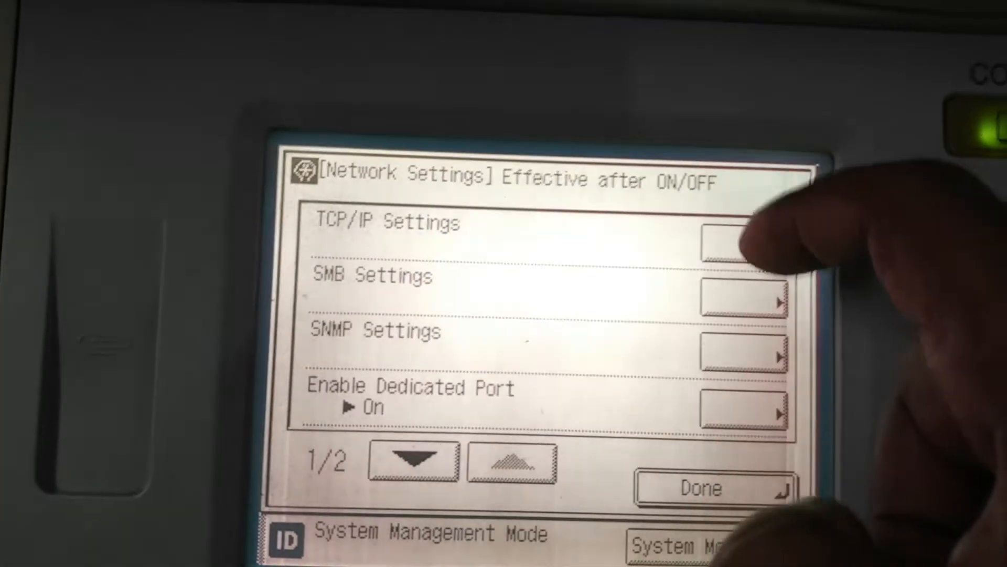
{"action": "left_click", "coordinate": [742, 236]}
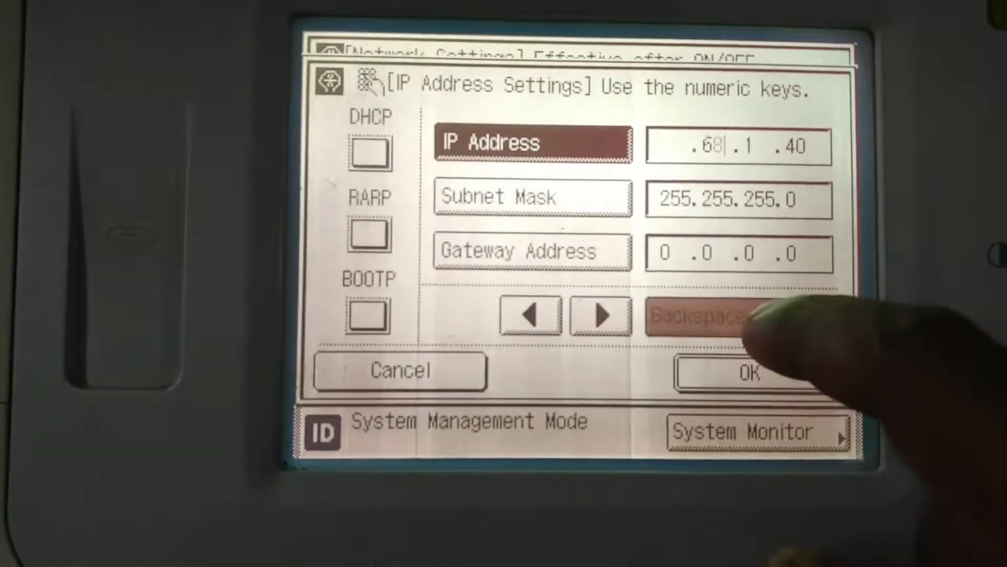
Step: Clear the old IP address and key in 192.168.1.40, moving to Subnet Mask
{"action": "left_click", "coordinate": [699, 315]}
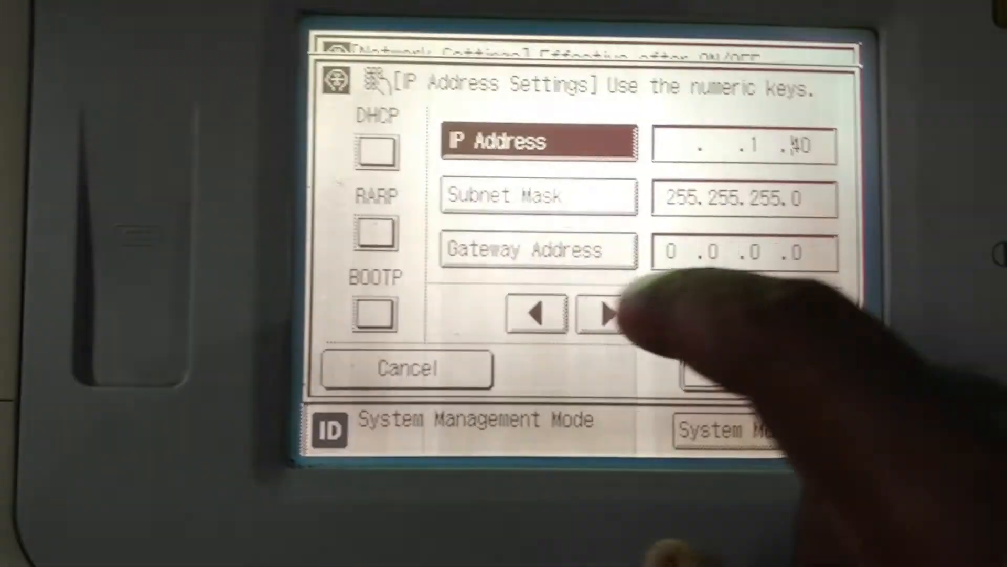
{"action": "left_click", "coordinate": [607, 312]}
{"action": "type", "text": "192"}
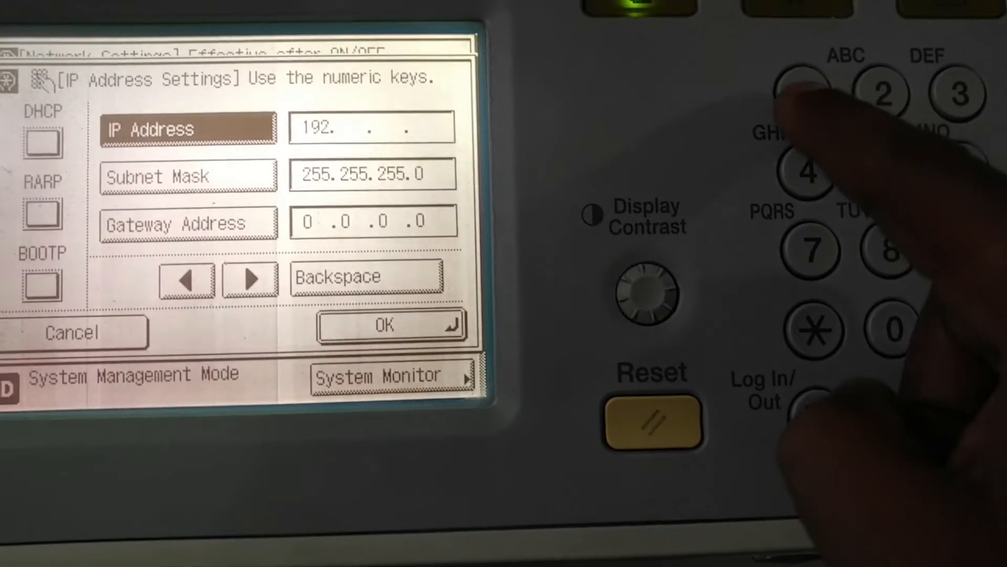
{"action": "left_click", "coordinate": [800, 94]}
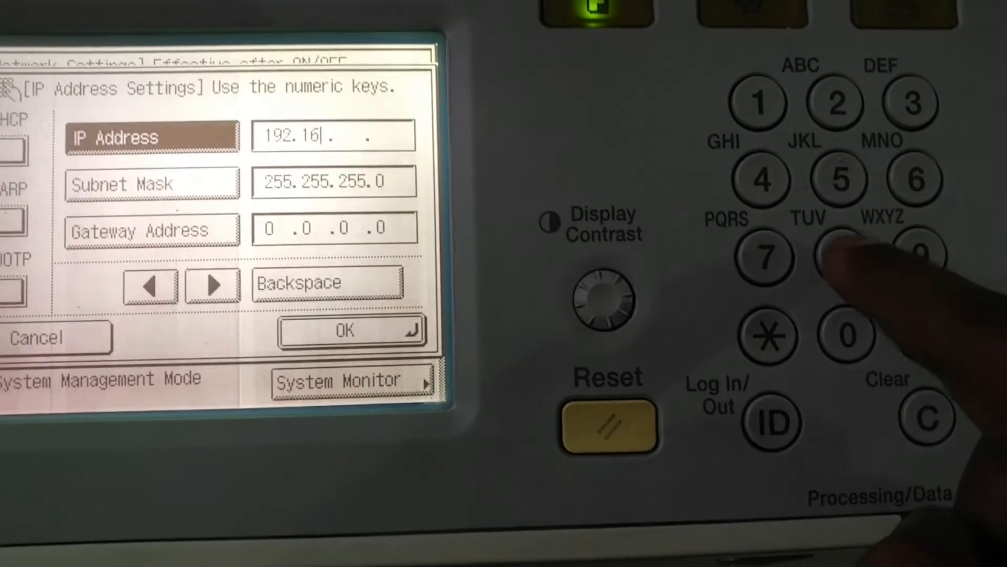
{"action": "left_click", "coordinate": [836, 257]}
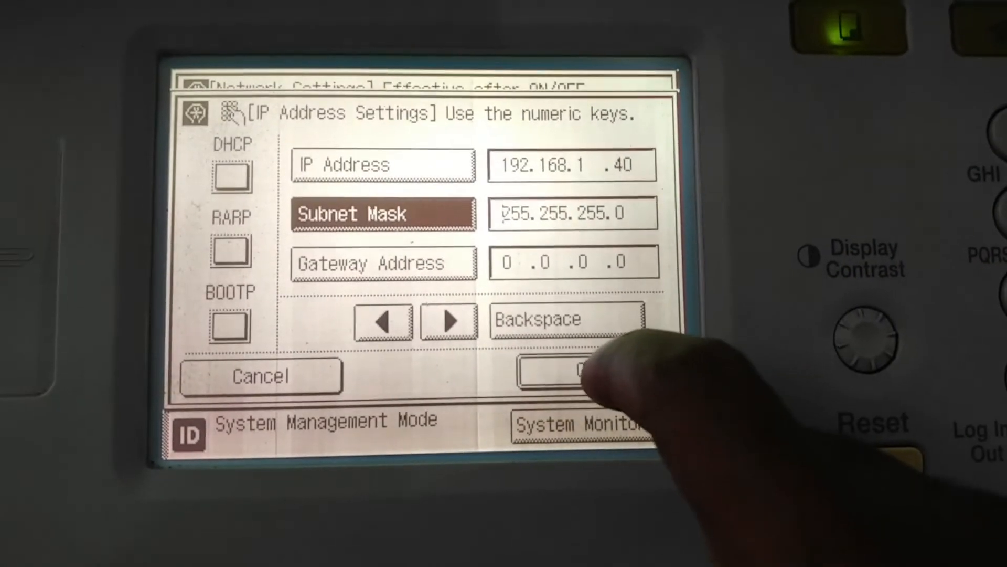
Step: Confirm the IP settings, then close IPv4, Network and Additional Functions settings
{"action": "left_click", "coordinate": [565, 372]}
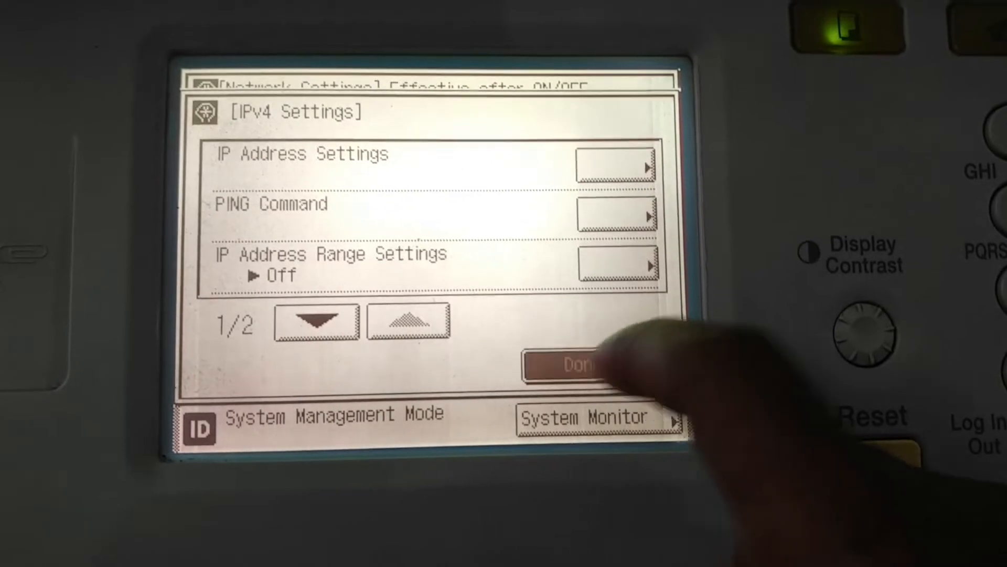
{"action": "left_click", "coordinate": [570, 364]}
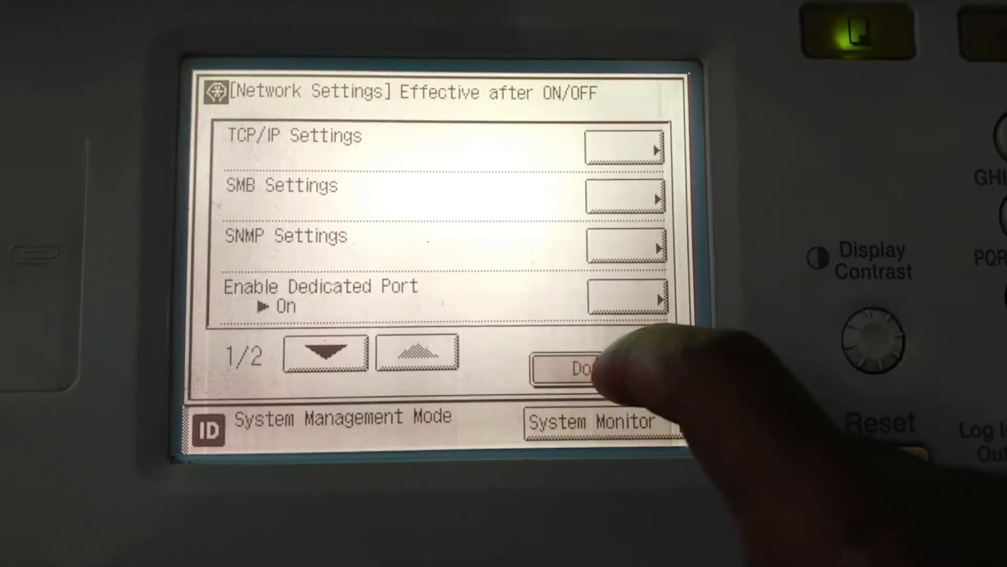
{"action": "left_click", "coordinate": [581, 369]}
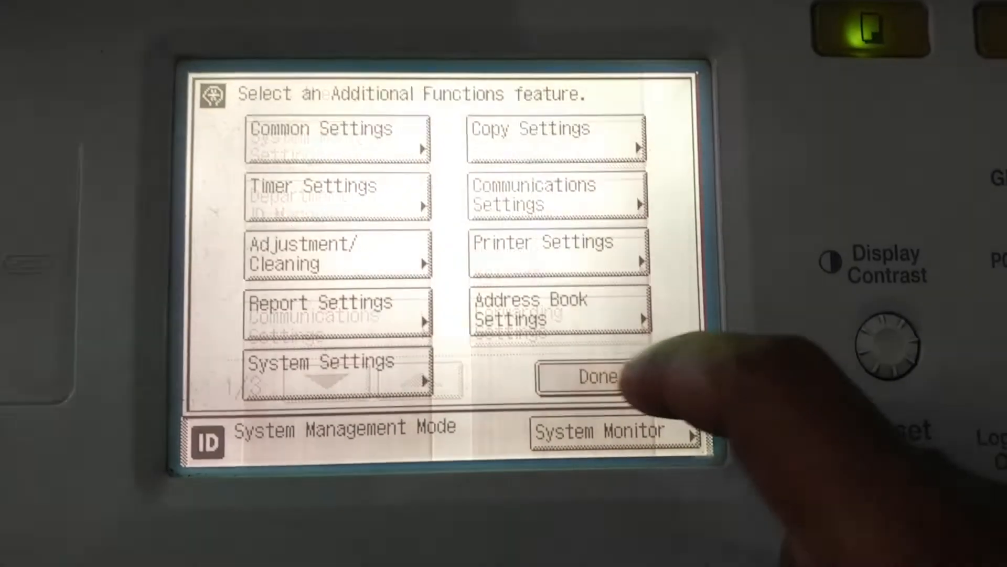
{"action": "left_click", "coordinate": [587, 377]}
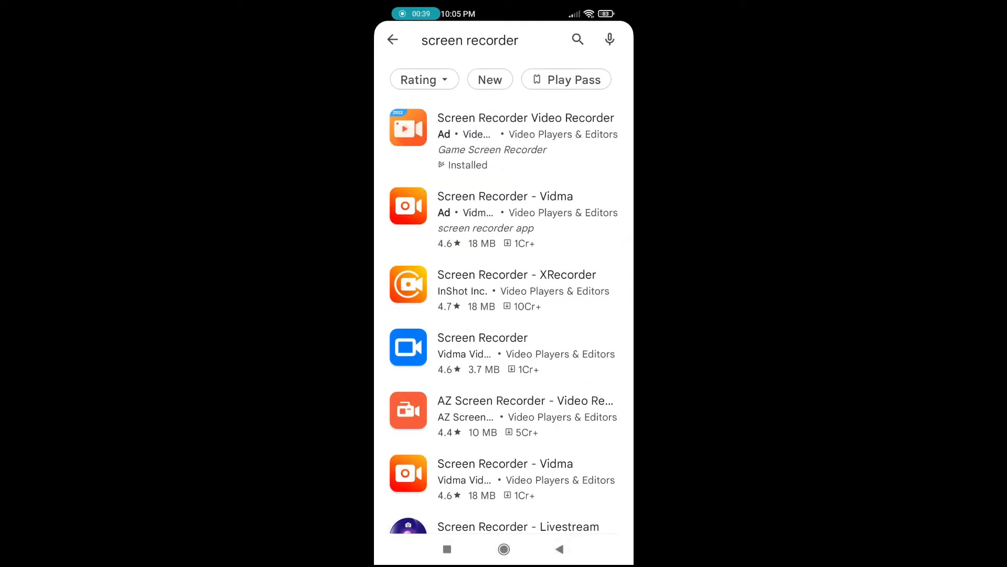
Step: Search Play Store for 'canon print business' and install the Canon PRINT Business app
{"action": "left_click", "coordinate": [392, 40]}
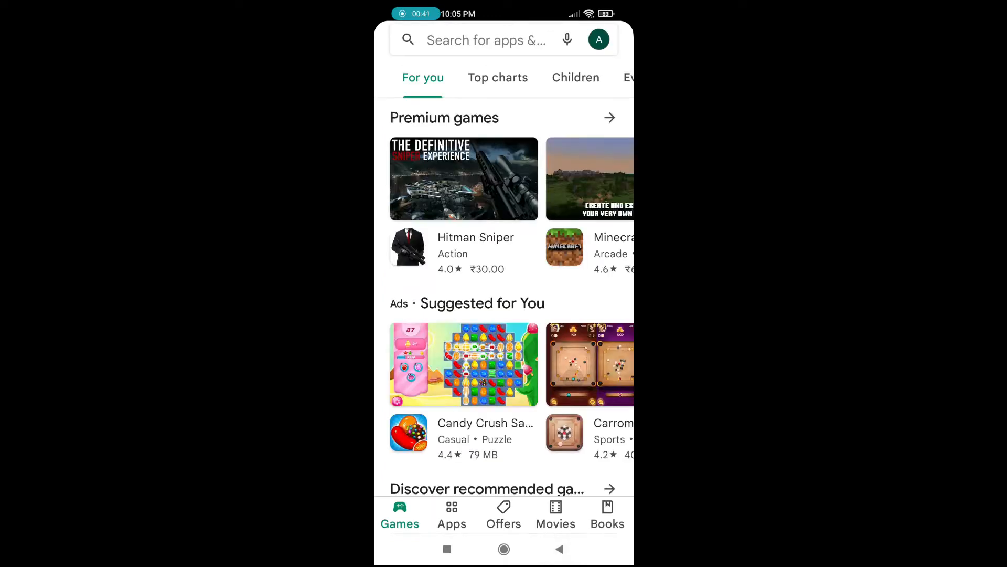
{"action": "left_click", "coordinate": [486, 40]}
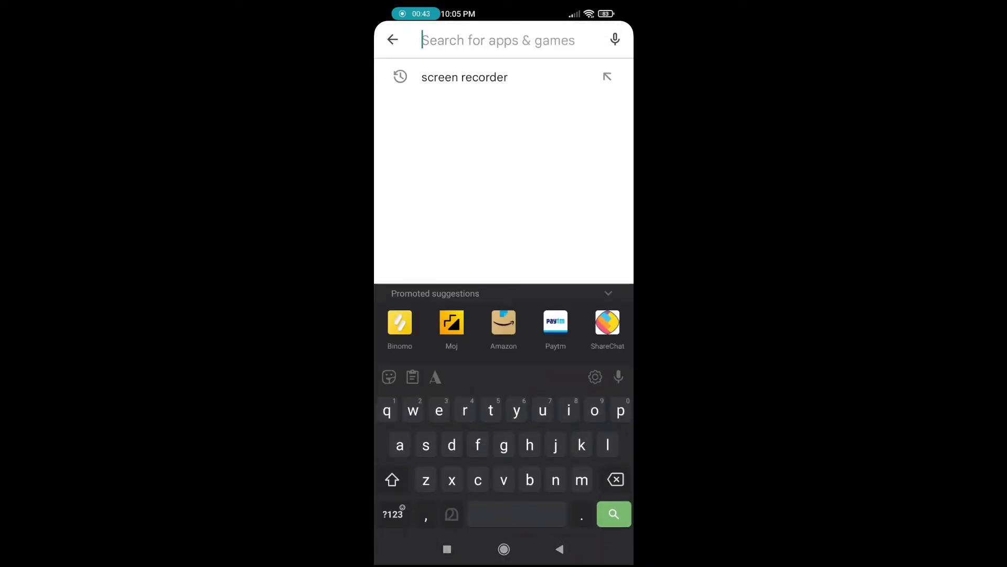
{"action": "type", "text": "can"}
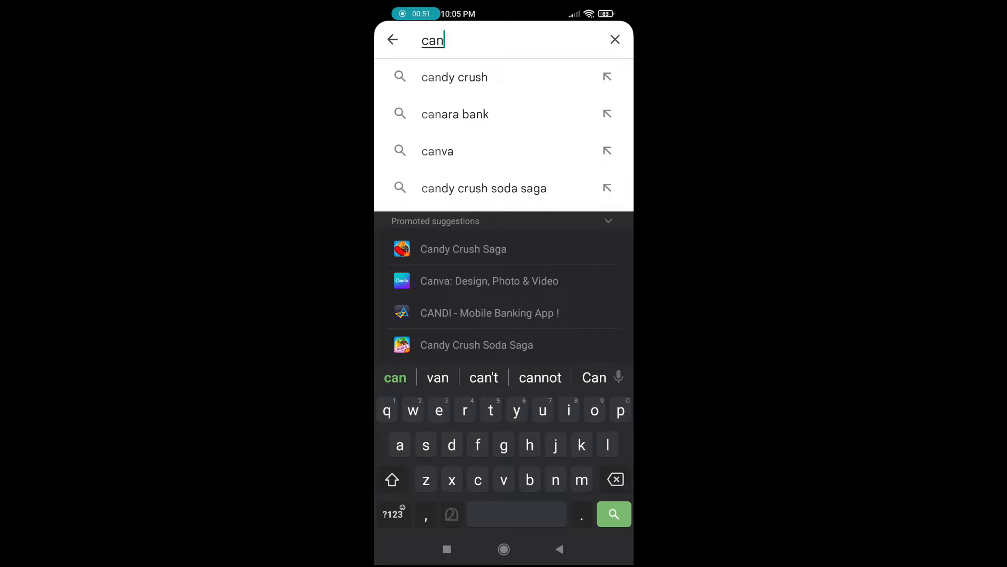
{"action": "type", "text": "on pri"}
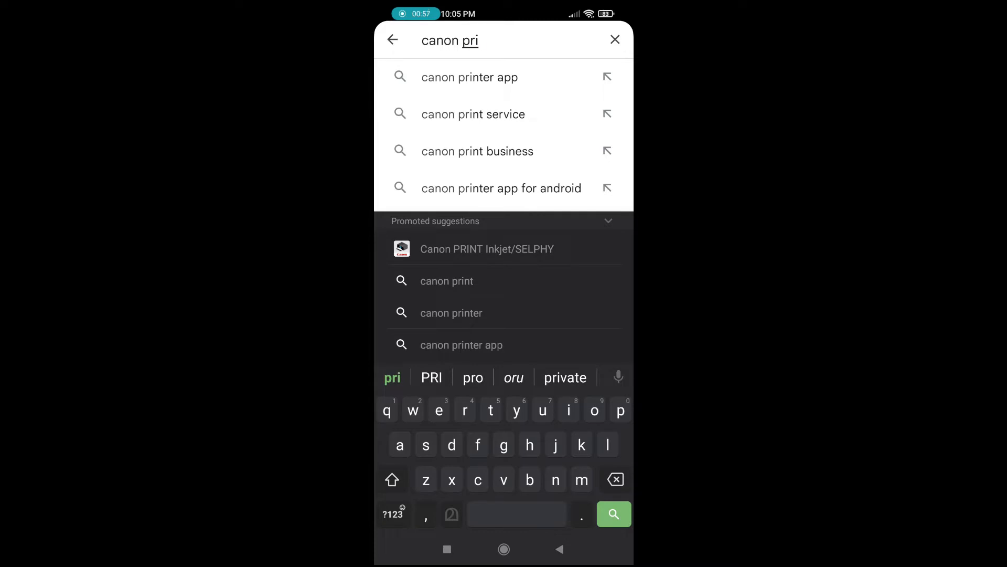
{"action": "left_click", "coordinate": [478, 151]}
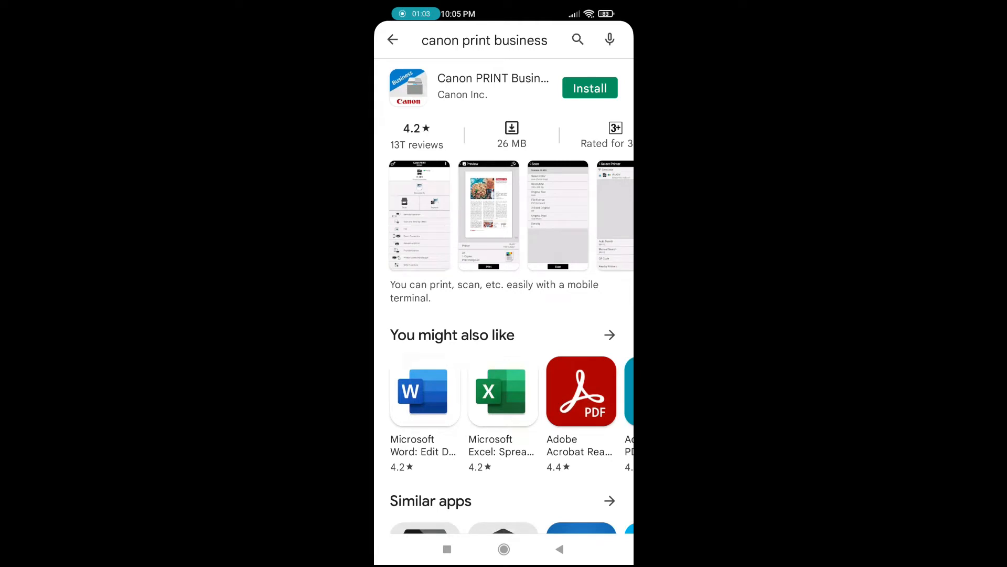
{"action": "left_click", "coordinate": [589, 88]}
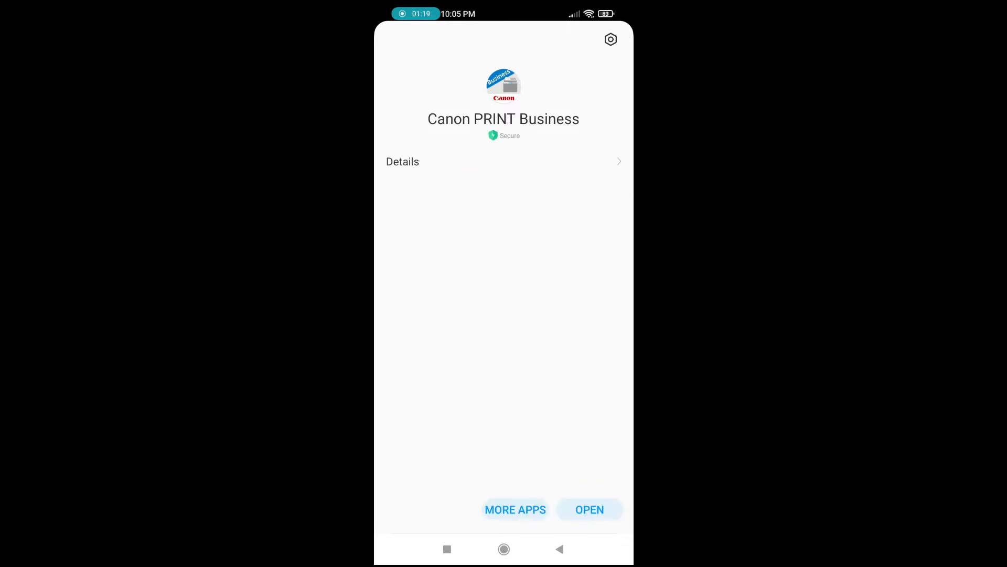
Step: Open Canon PRINT Business and agree to the License Agreement and Extended Survey
{"action": "left_click", "coordinate": [588, 509]}
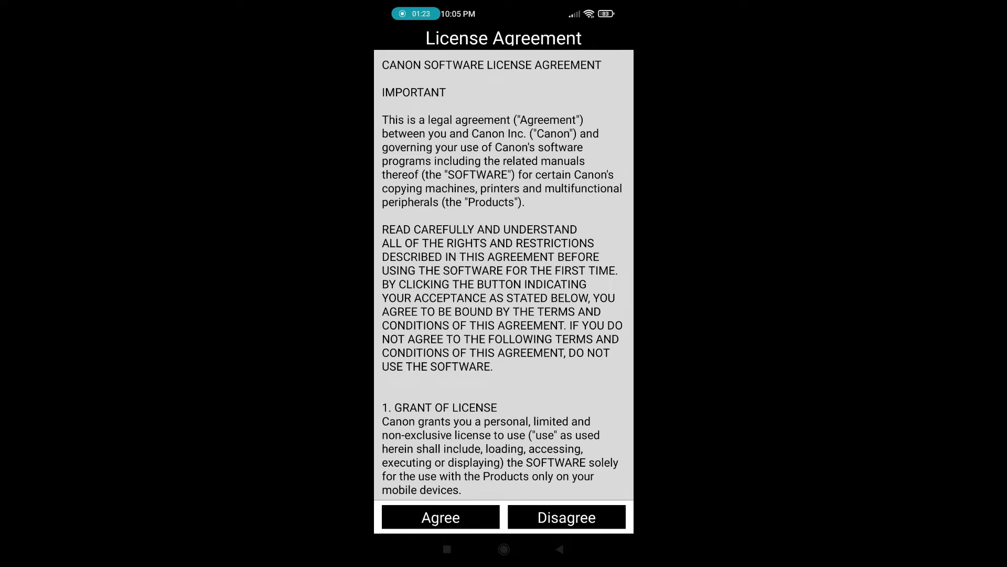
{"action": "scroll", "scroll_direction": "down", "scroll_amount": 3}
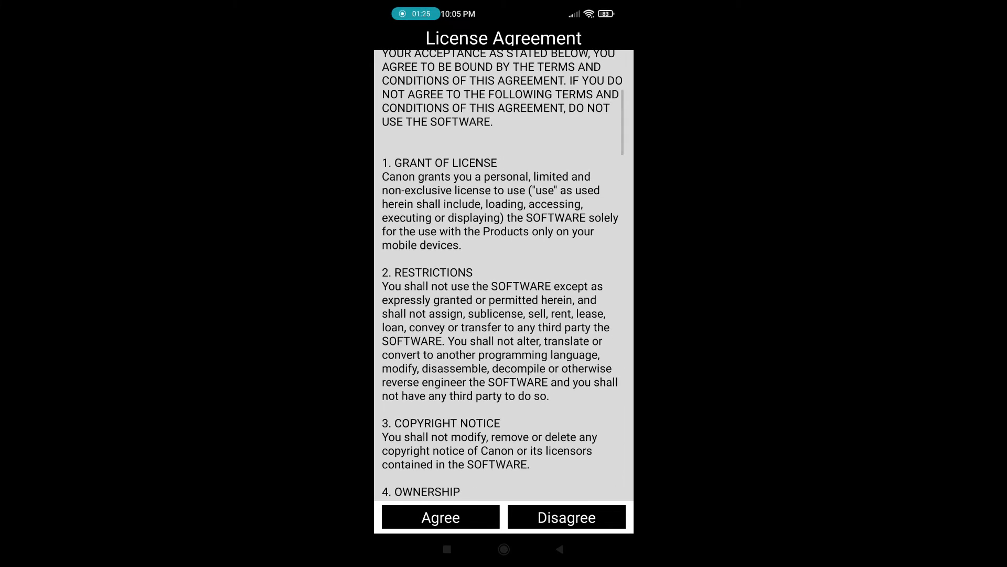
{"action": "left_click", "coordinate": [440, 517]}
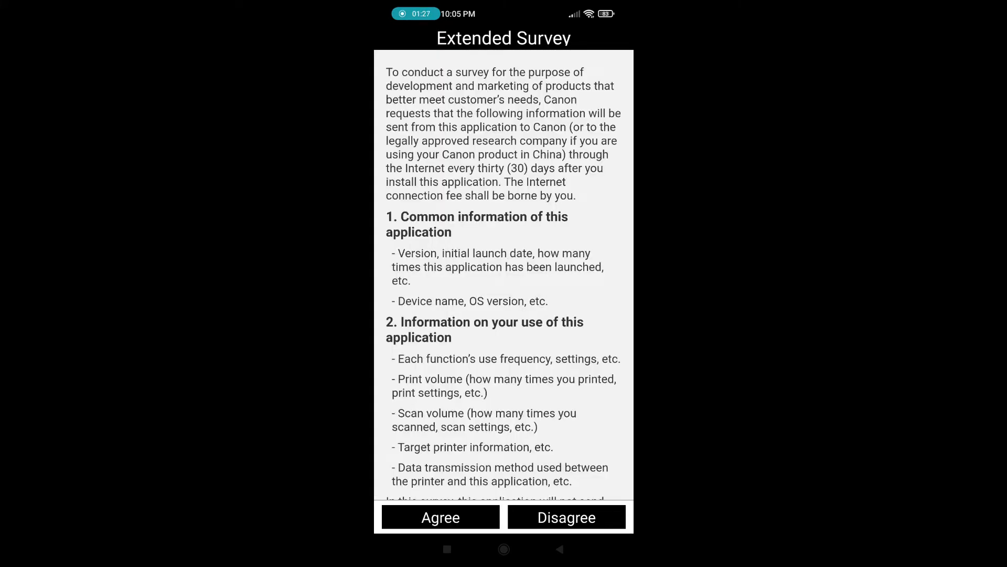
{"action": "left_click", "coordinate": [440, 517]}
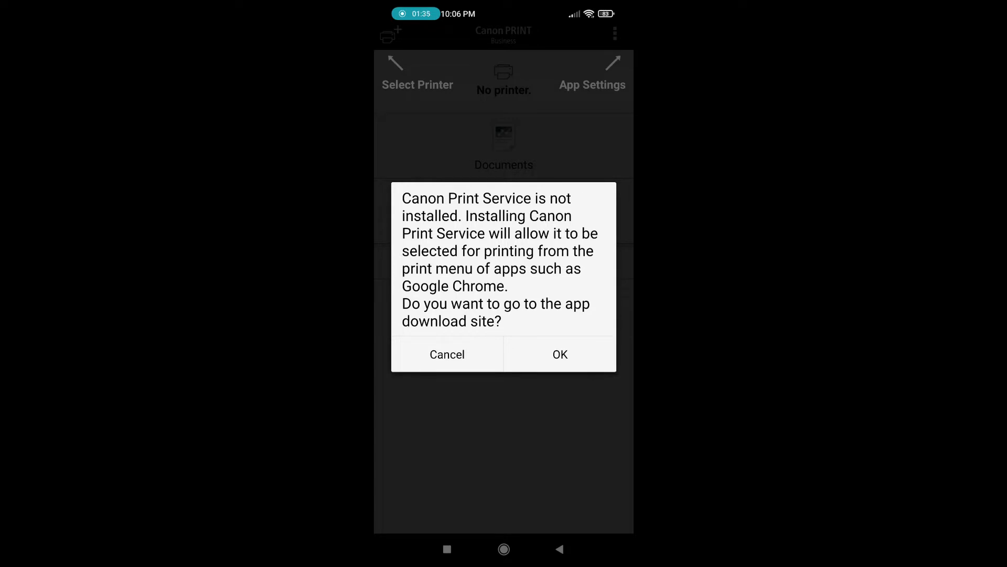
Step: Accept the missing-plugin prompt and tap Get on the Canon Print Service store page
{"action": "left_click", "coordinate": [447, 354]}
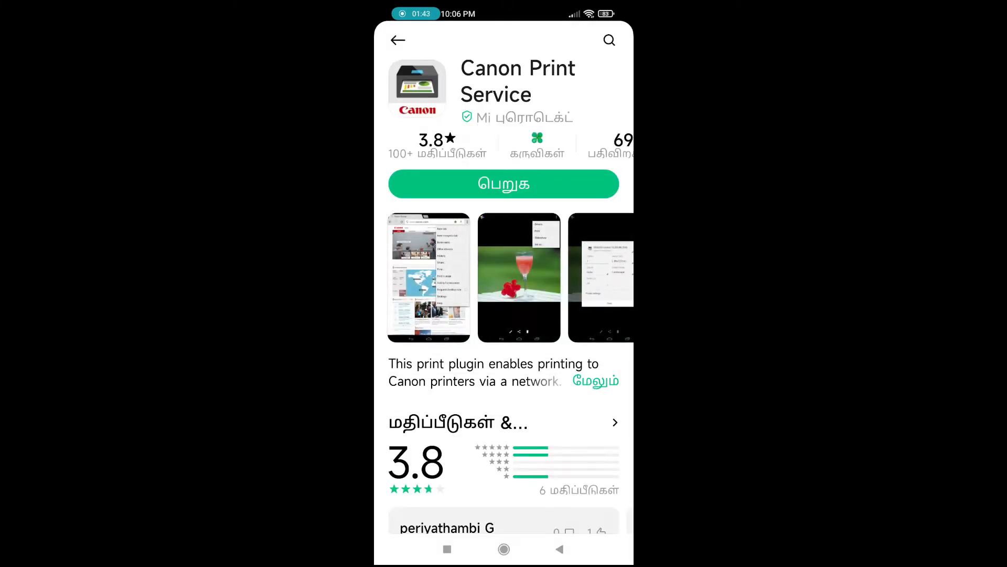
{"action": "left_click", "coordinate": [503, 184]}
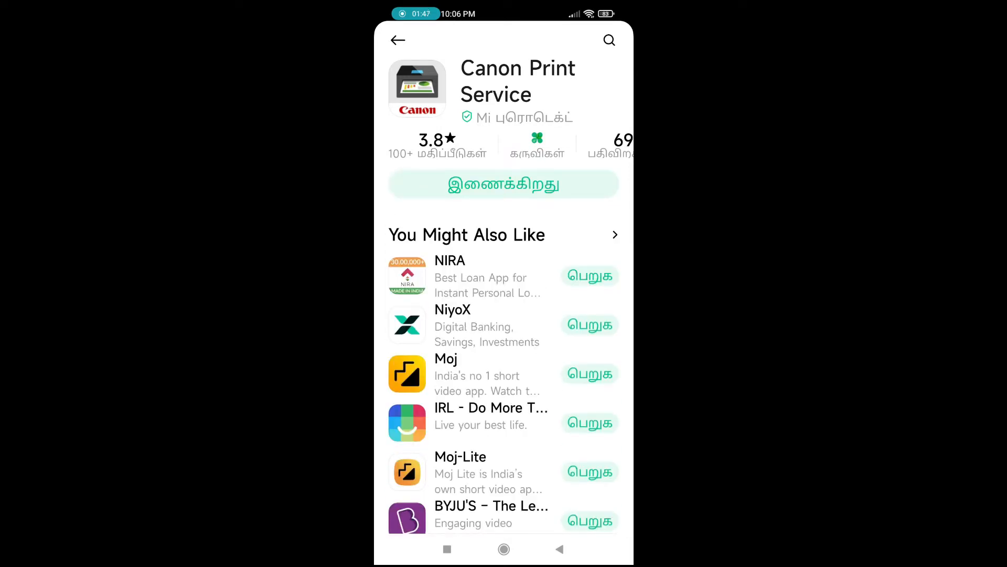
{"action": "left_click", "coordinate": [504, 185]}
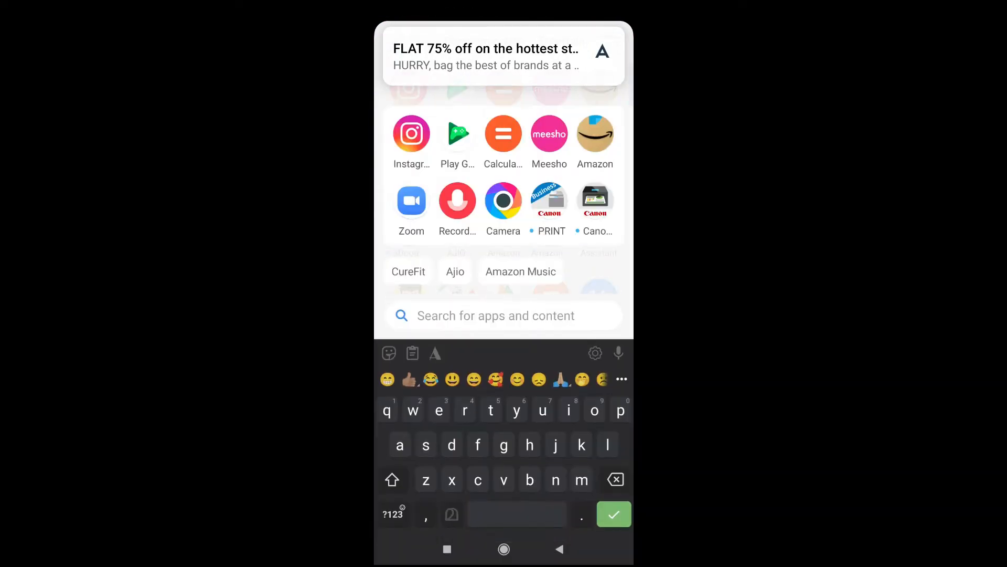
Step: Launch Canon PRINT Business from the launcher's app drawer
{"action": "left_click", "coordinate": [503, 316]}
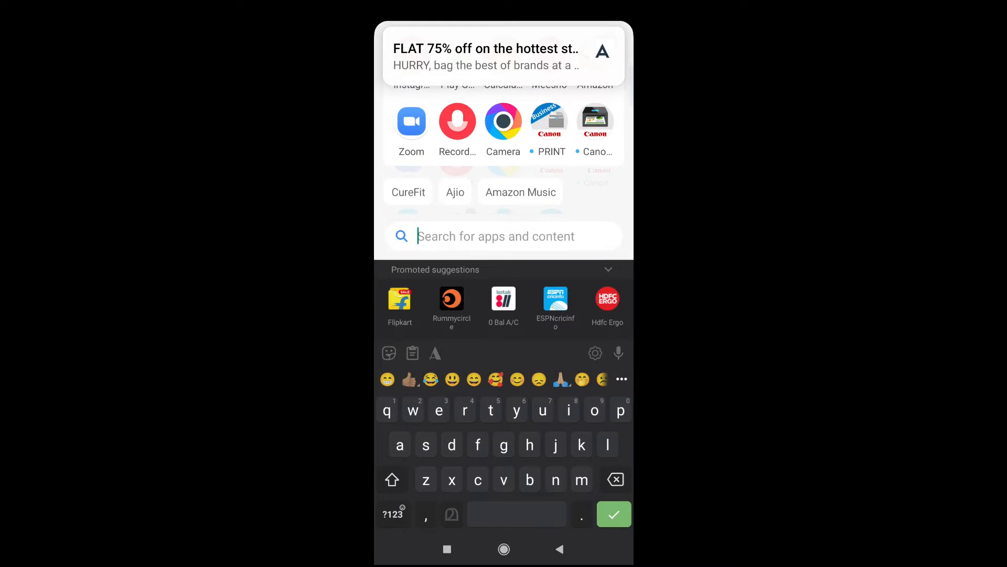
{"action": "left_click", "coordinate": [550, 121]}
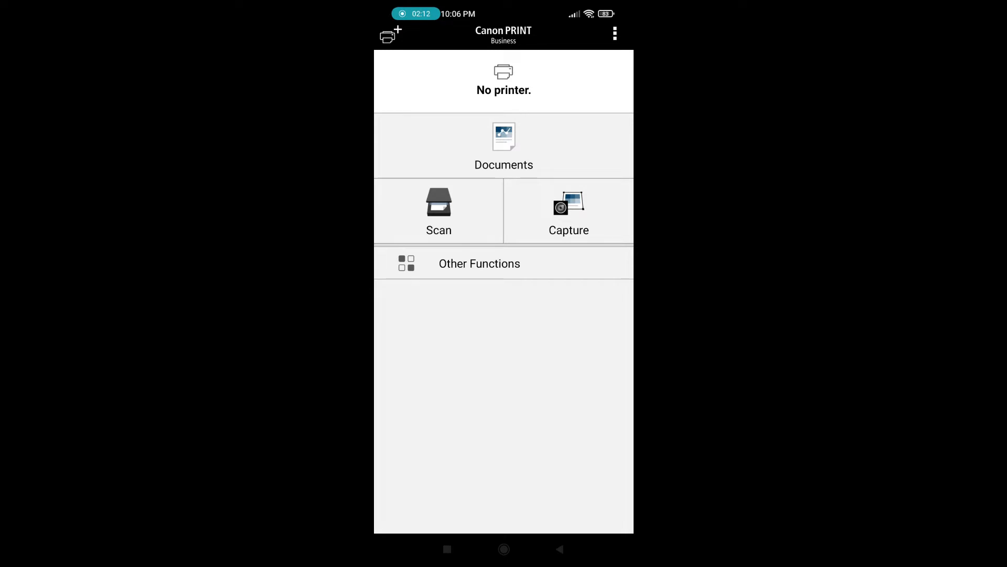
Step: Run Wi-Fi Auto Search and select the Canon iR2535 at 192.168.1.40
{"action": "left_click", "coordinate": [388, 34]}
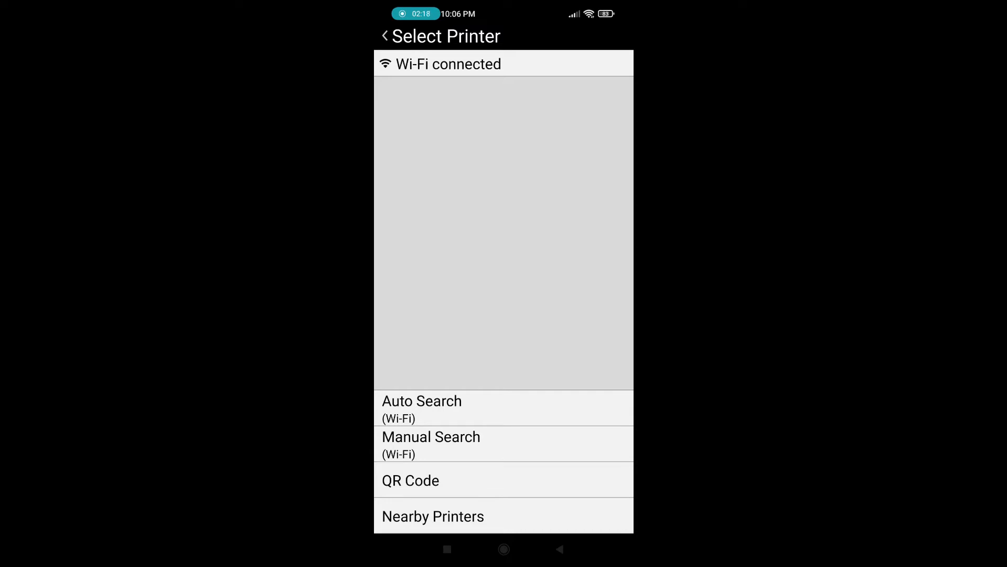
{"action": "left_click", "coordinate": [421, 407]}
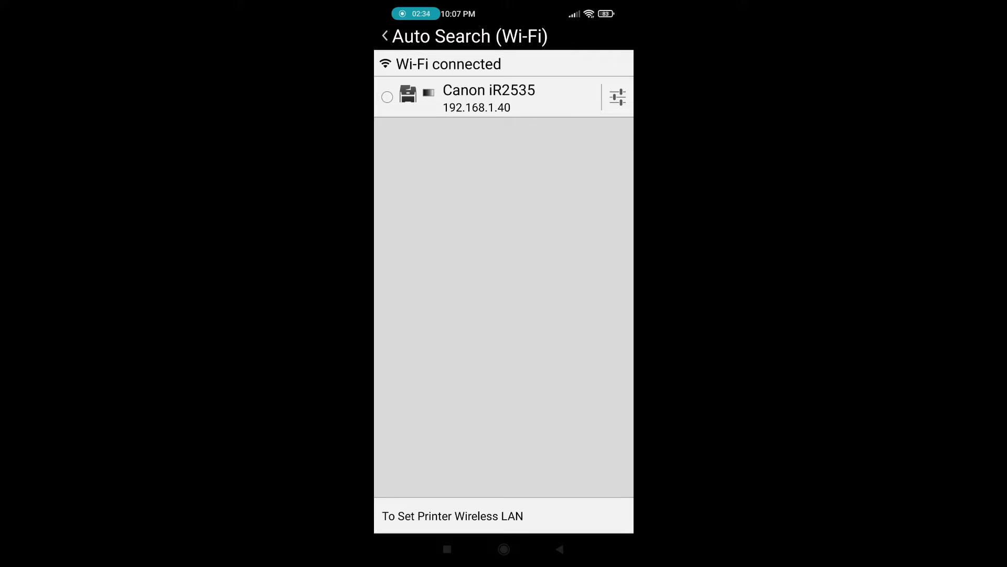
{"action": "left_click", "coordinate": [489, 97]}
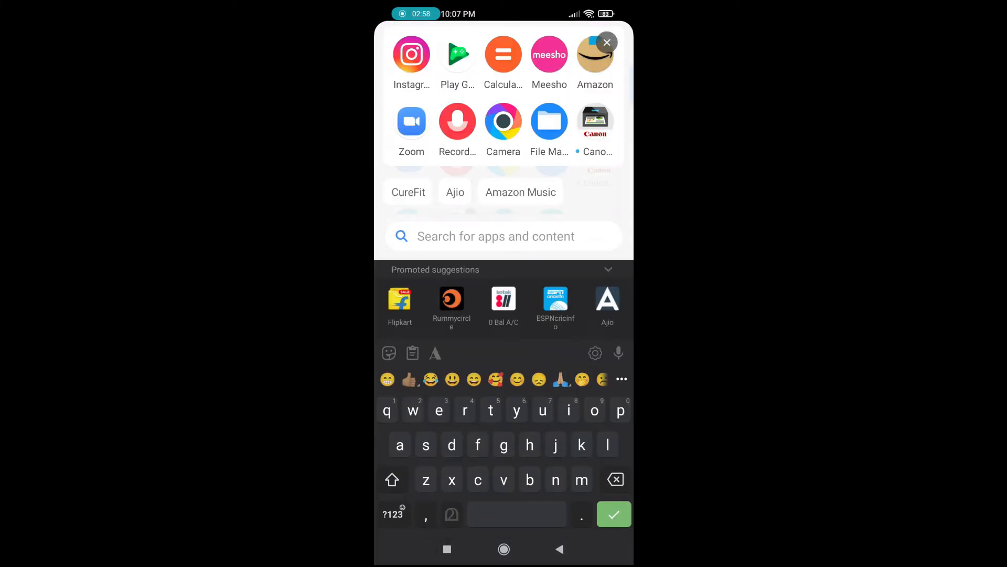
Step: Search the app drawer for 'fi' and 'pdf', then launch File Manager
{"action": "type", "text": "fil"}
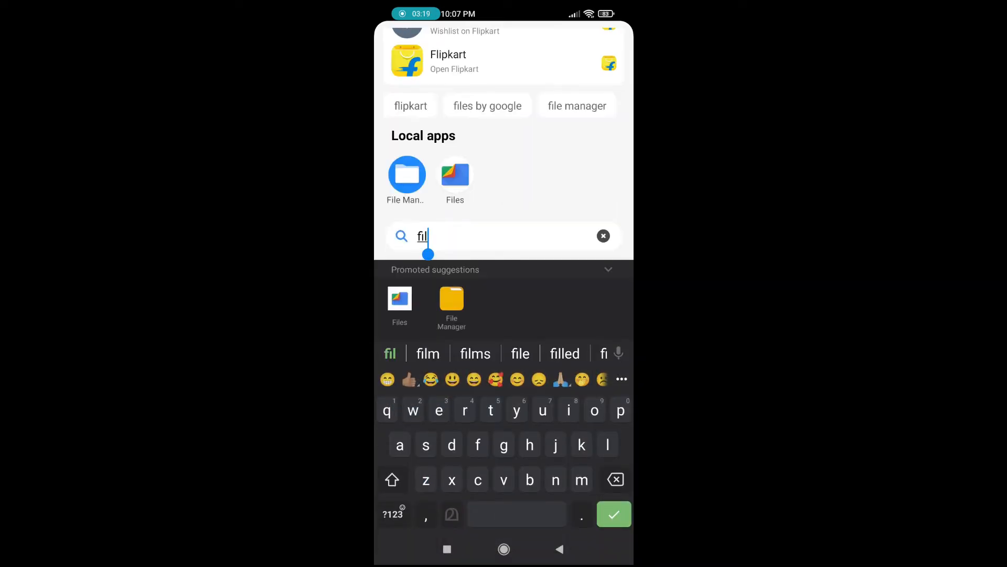
{"action": "left_click", "coordinate": [603, 236]}
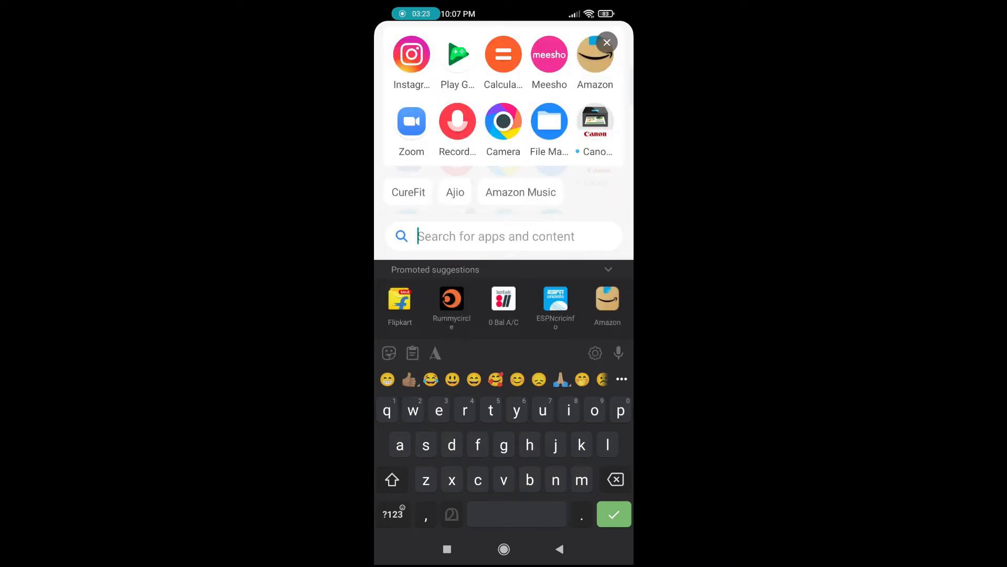
{"action": "type", "text": "pdf"}
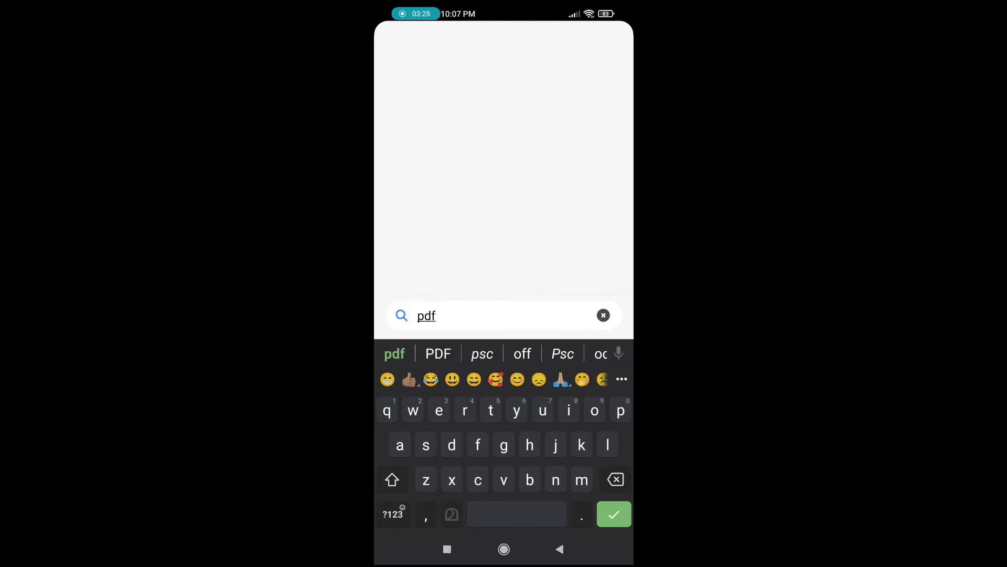
{"action": "left_click", "coordinate": [614, 514]}
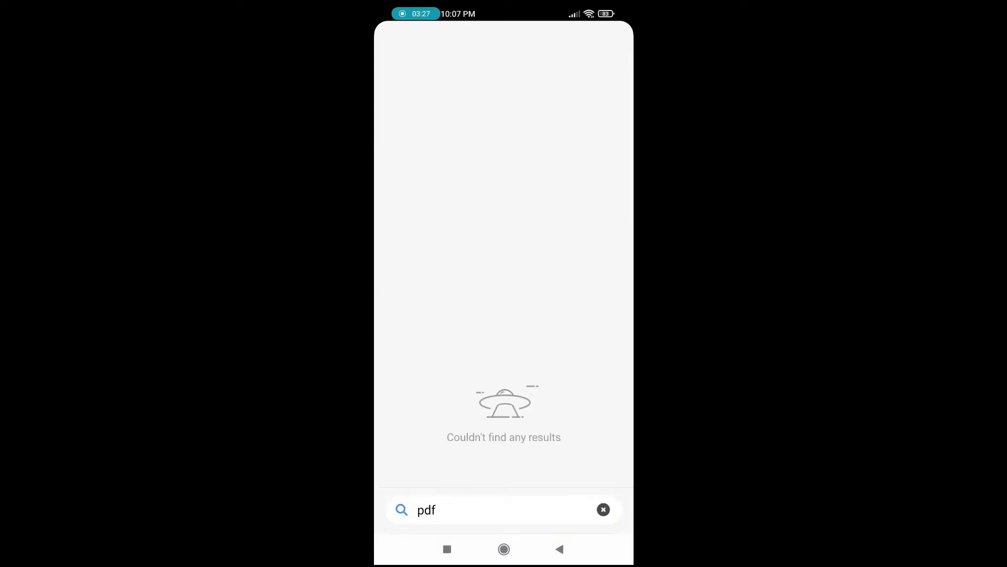
{"action": "left_click", "coordinate": [602, 510]}
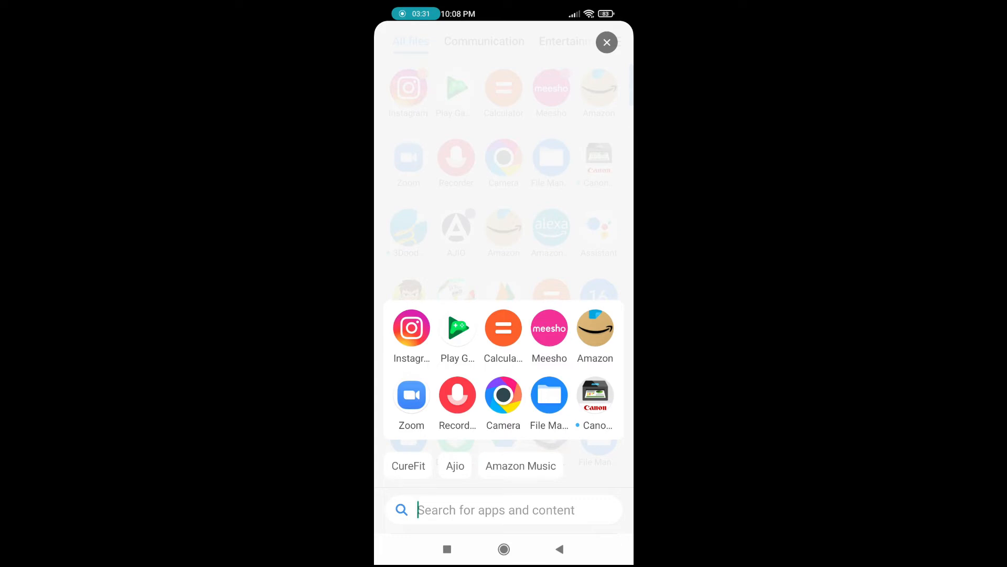
{"action": "left_click", "coordinate": [606, 43]}
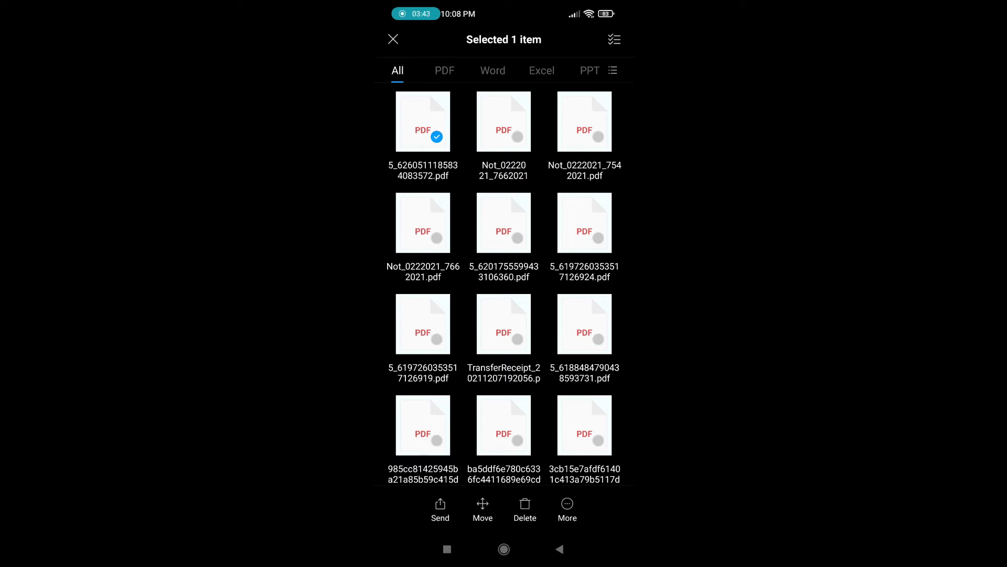
Step: Open the selected PDF from Documents and hand it to PRINT (Canon) via 'Open in another app'
{"action": "left_click", "coordinate": [423, 121]}
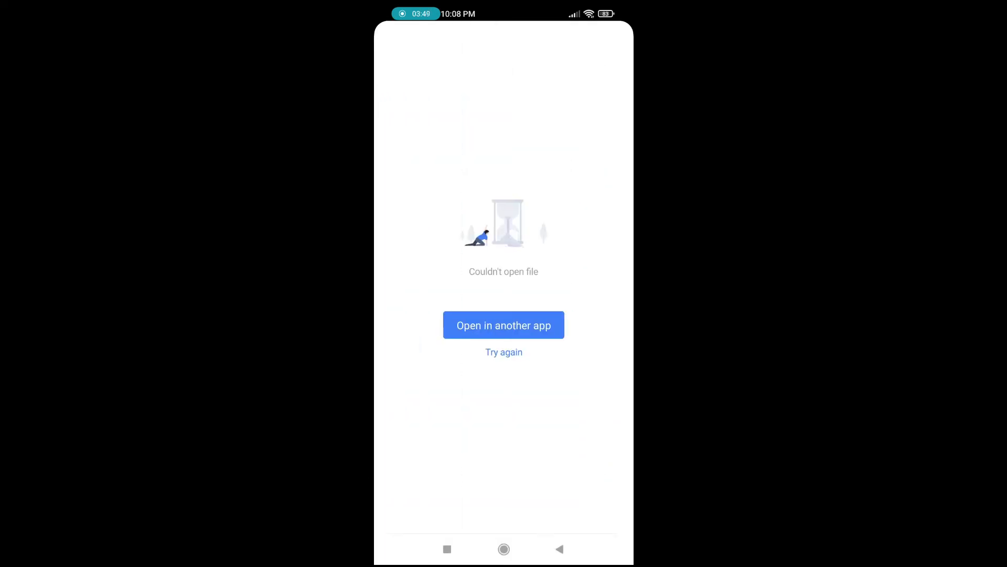
{"action": "left_click", "coordinate": [504, 325]}
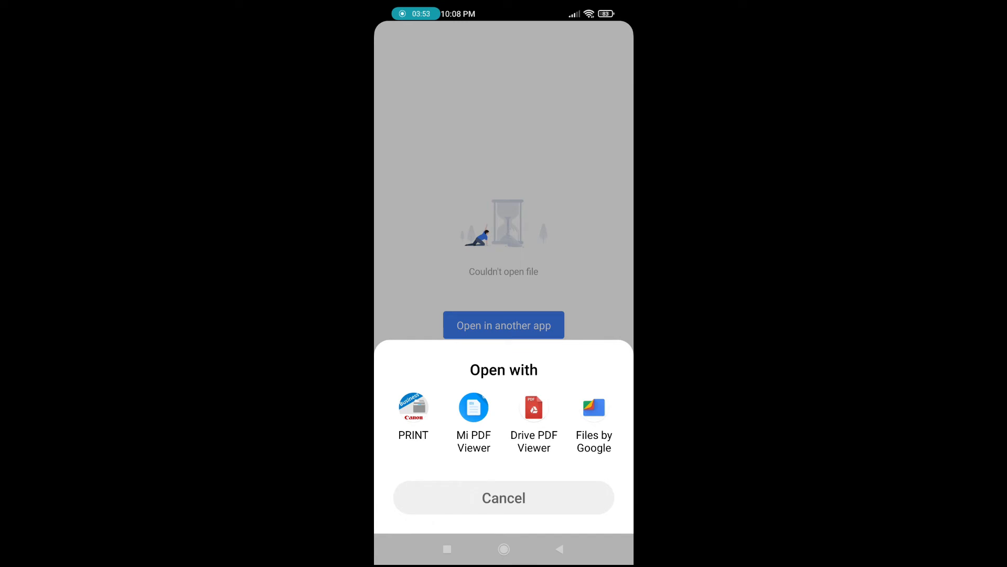
{"action": "left_click", "coordinate": [413, 408]}
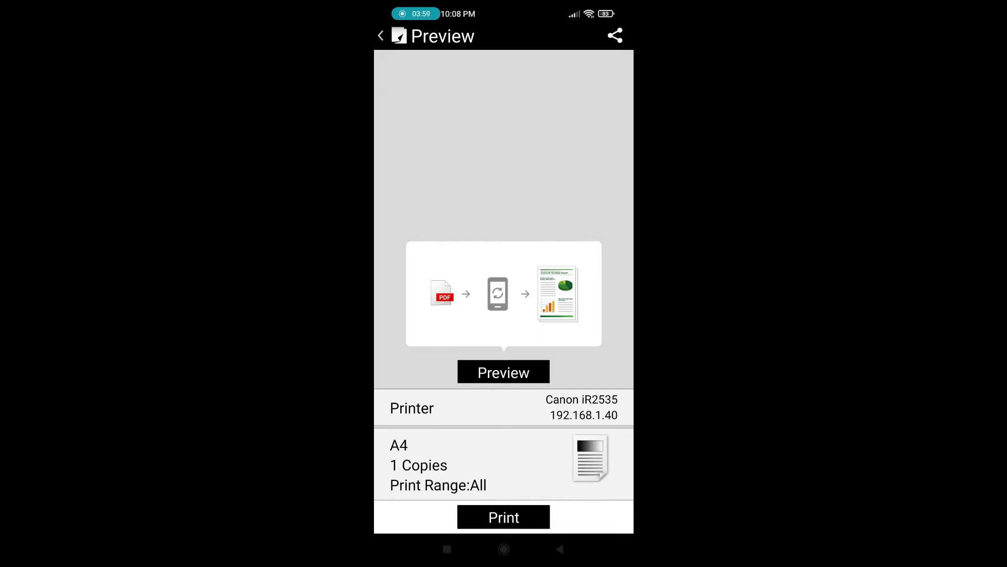
Step: Set Print Range to Curr. Pg. and print that single page on the iR2535
{"action": "left_click", "coordinate": [503, 372]}
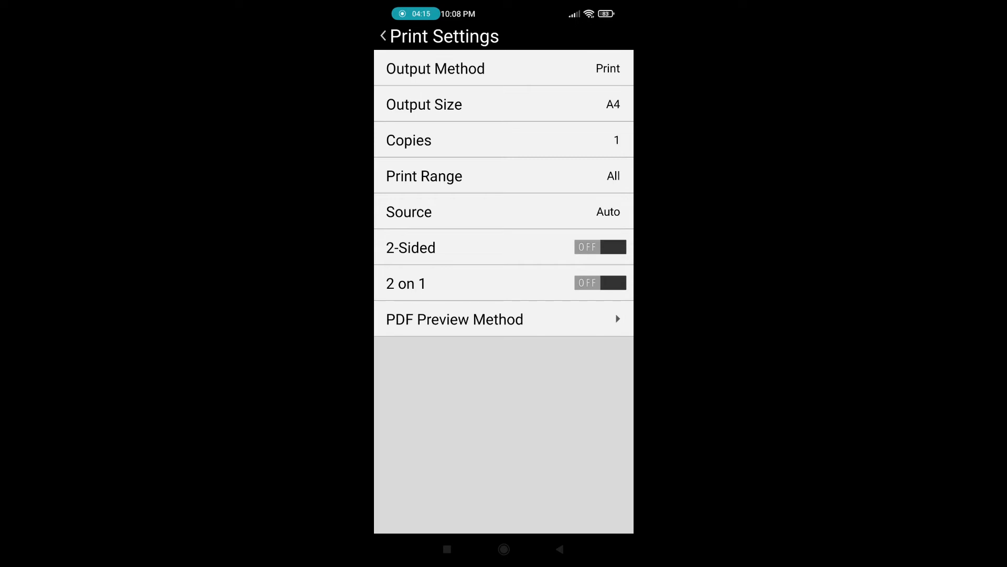
{"action": "left_click", "coordinate": [503, 175]}
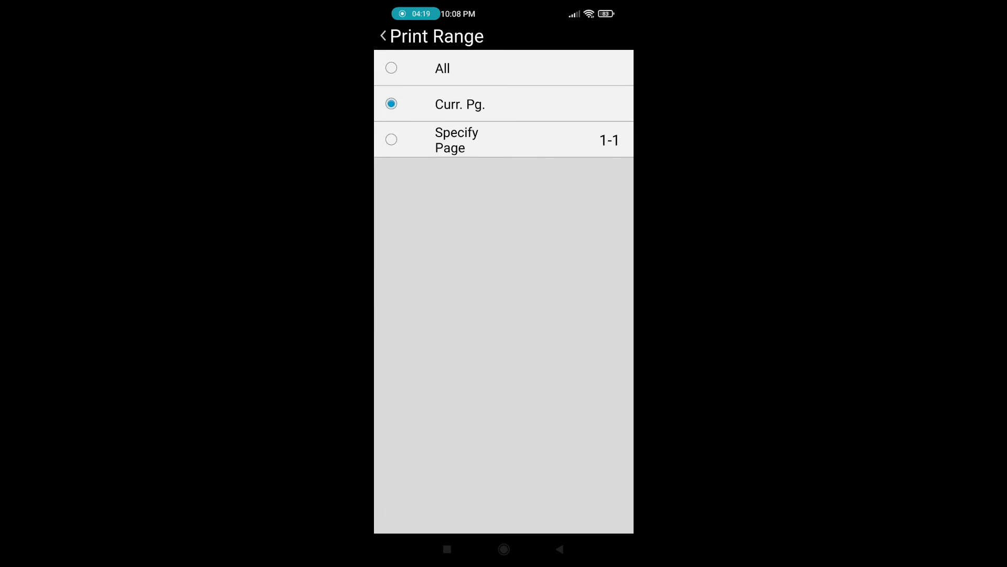
{"action": "left_click", "coordinate": [382, 36]}
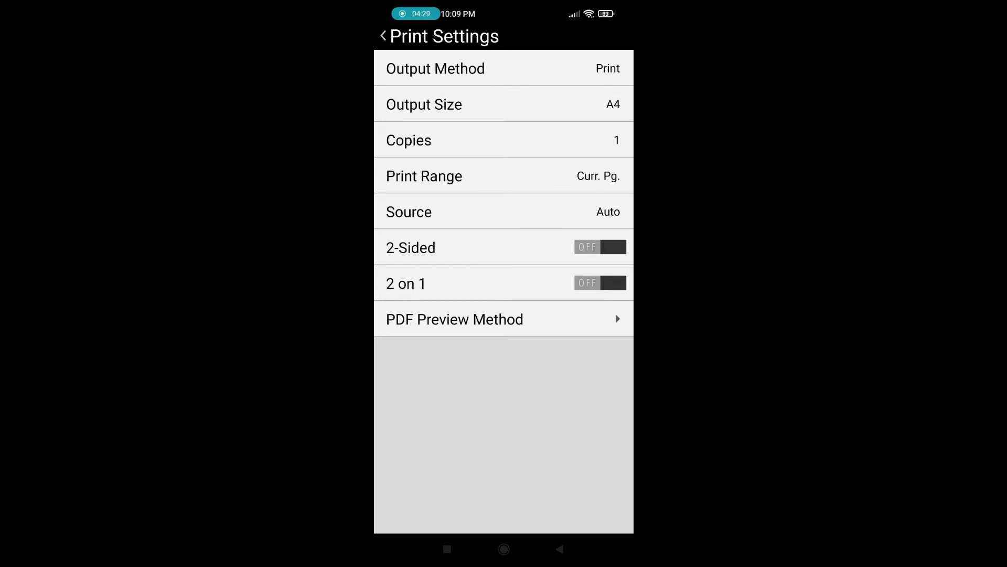
{"action": "left_click", "coordinate": [382, 35]}
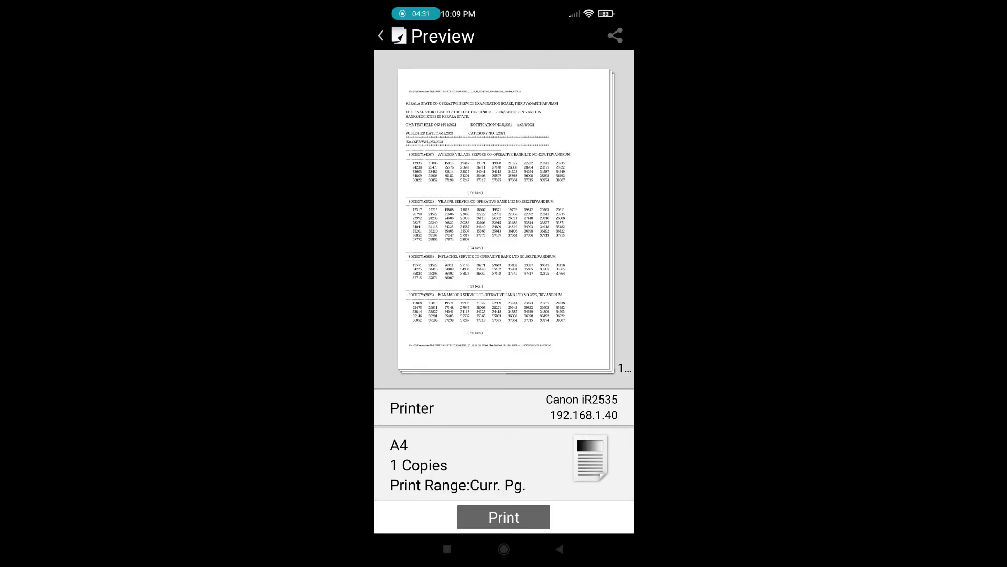
{"action": "left_click", "coordinate": [504, 516]}
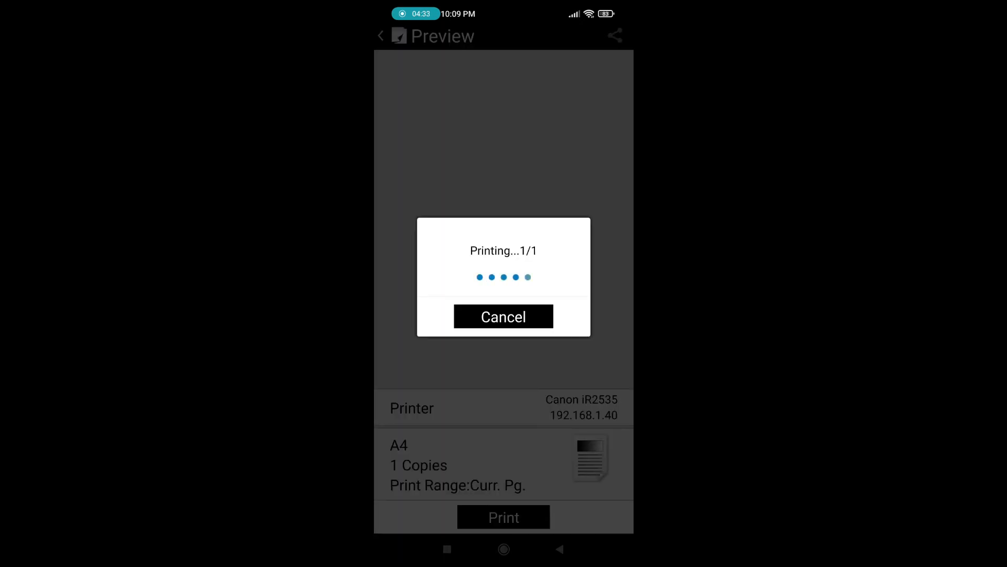